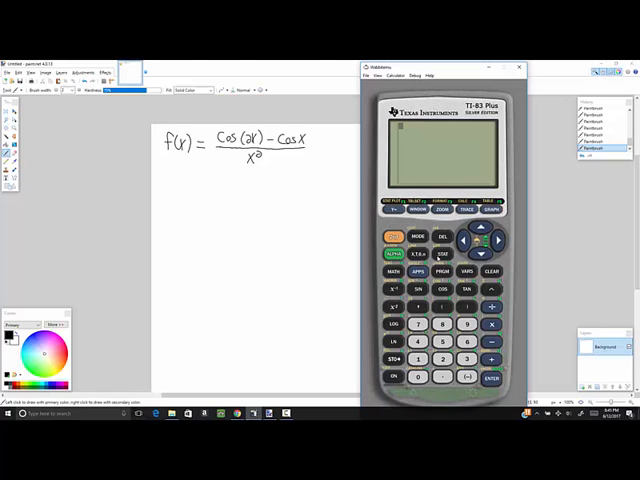
- Check the calculator's mode settings via the MODE screen
click(392, 236)
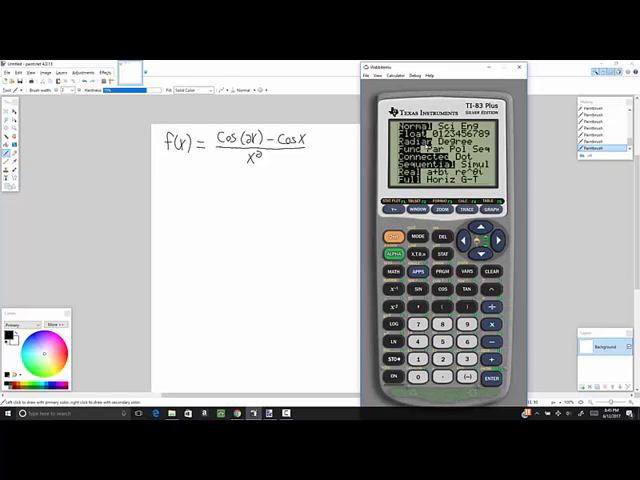
click(488, 380)
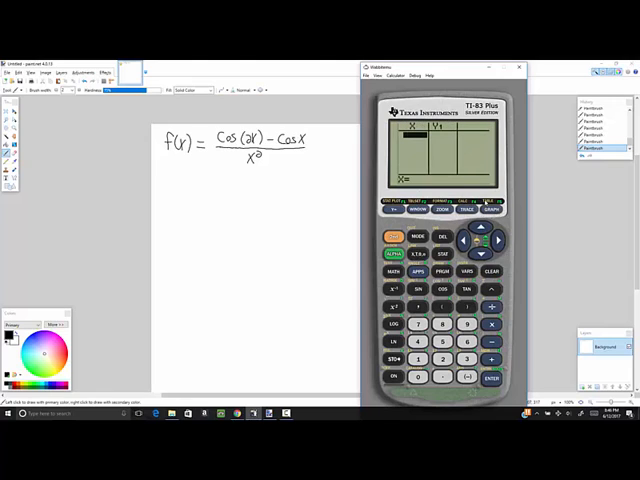
- Switch to the online homework problem window beside the emulator
key(alt+tab)
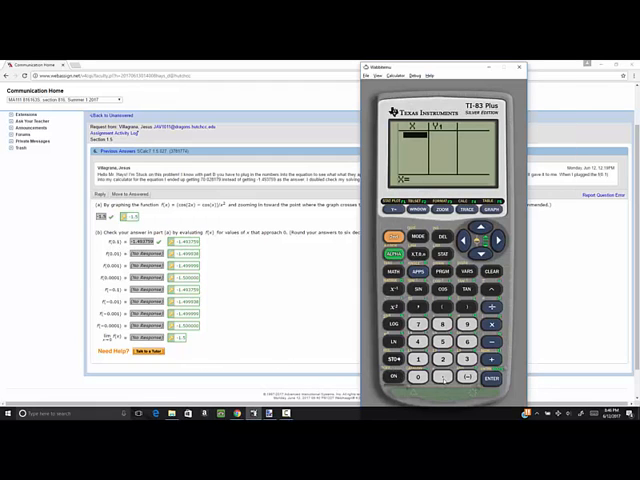
- Enter x = 0.1 into the table to evaluate Y1 = (cos(2X)−cos X)/X²
click(488, 378)
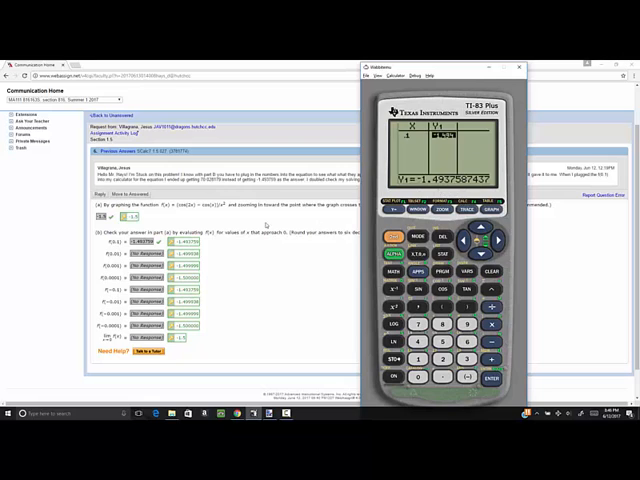
mouse_move(200, 246)
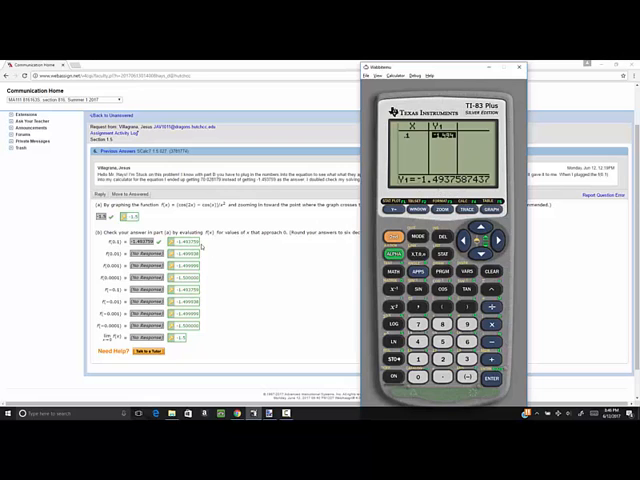